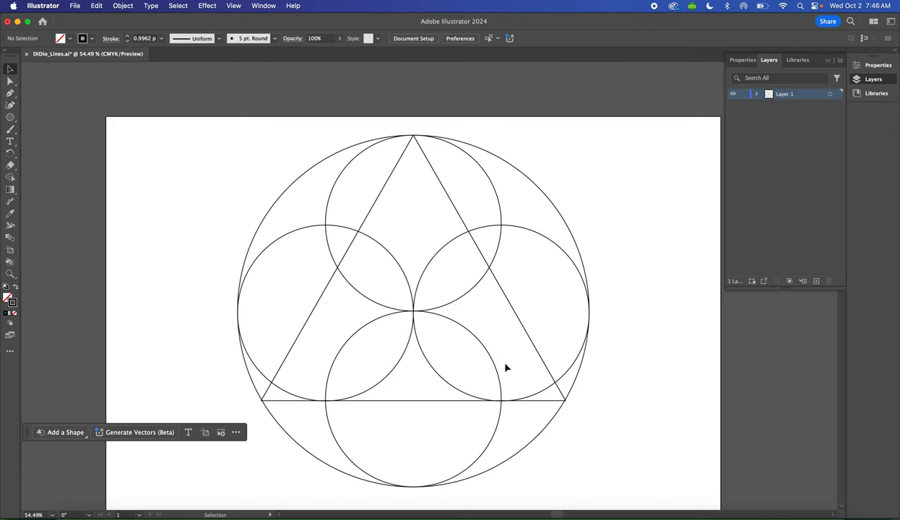
Step: Start a new polygon on the artboard with the Polygon tool to set its sides
click(10, 118)
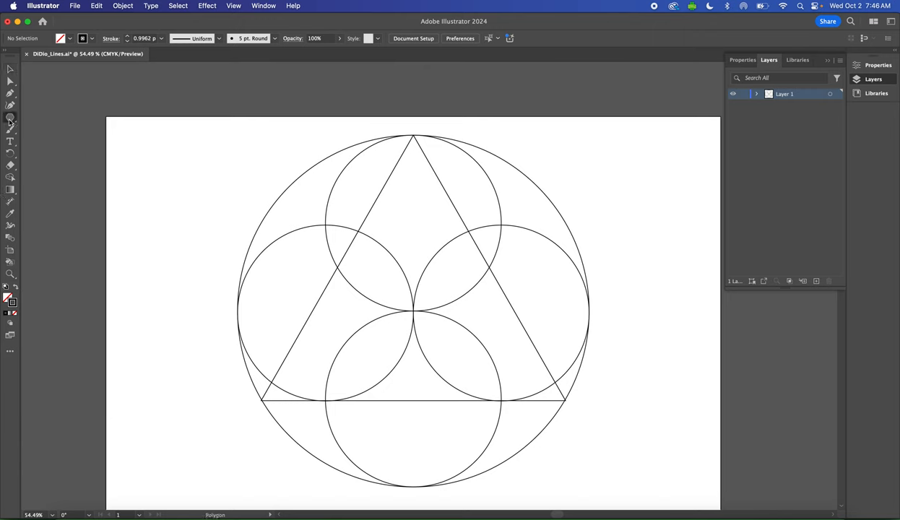
click(225, 219)
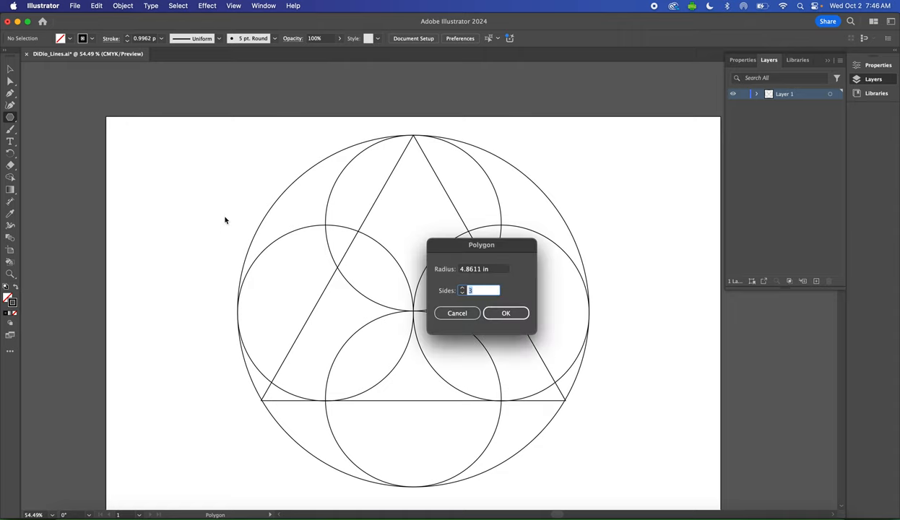
mouse_move(488, 272)
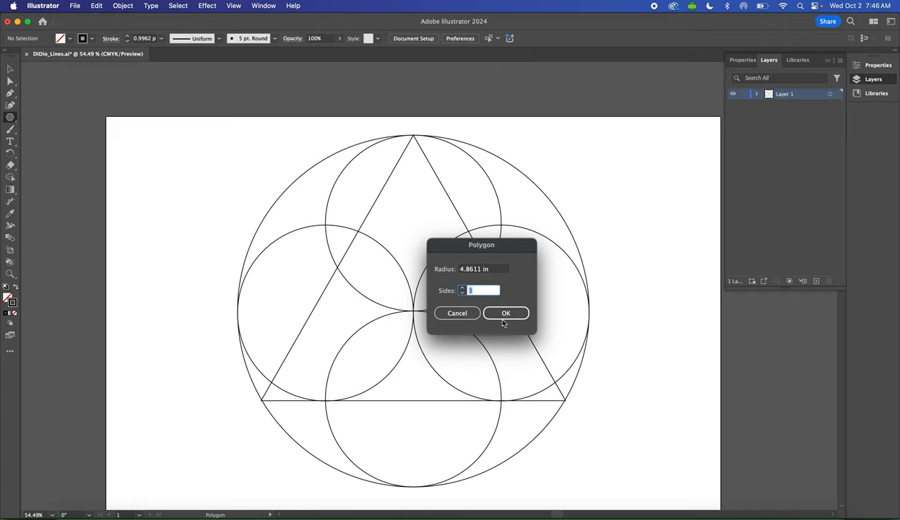
Step: Create the triangle, rotate it 180° and position it over the upright one as a hexagram
click(505, 311)
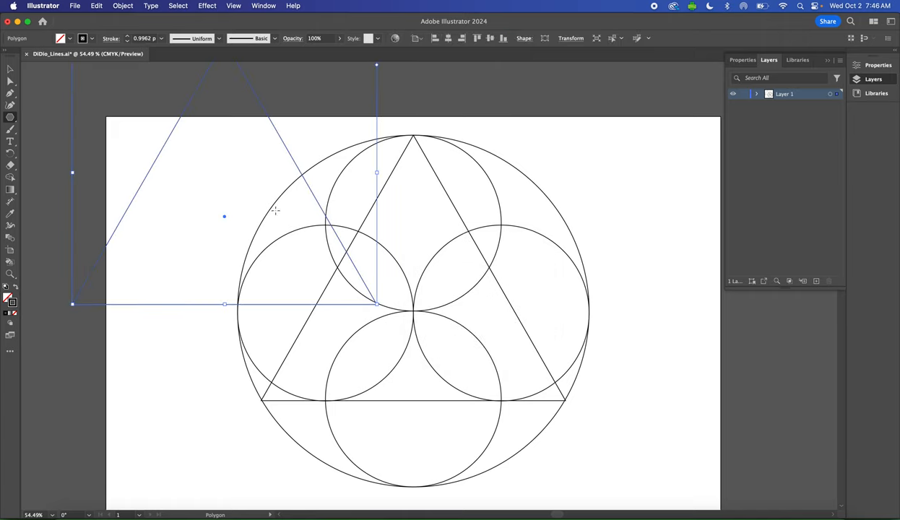
click(10, 69)
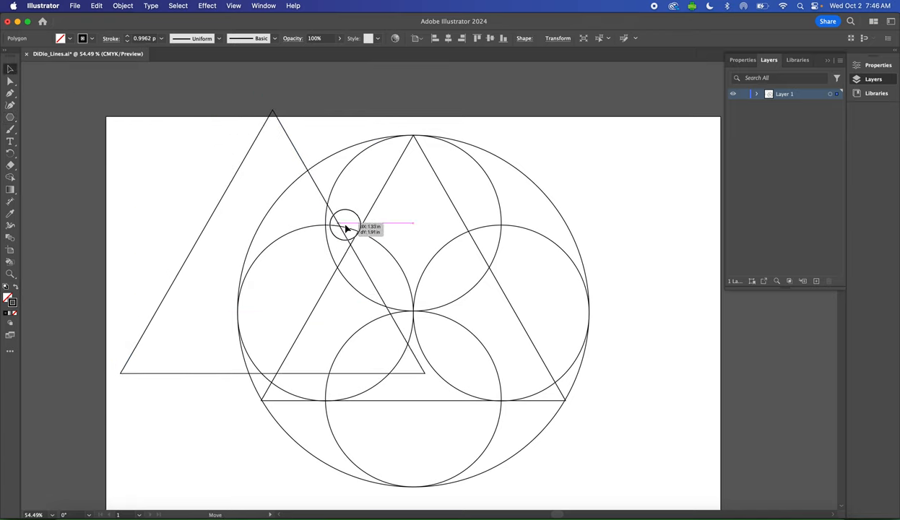
drag(346, 229, 440, 119)
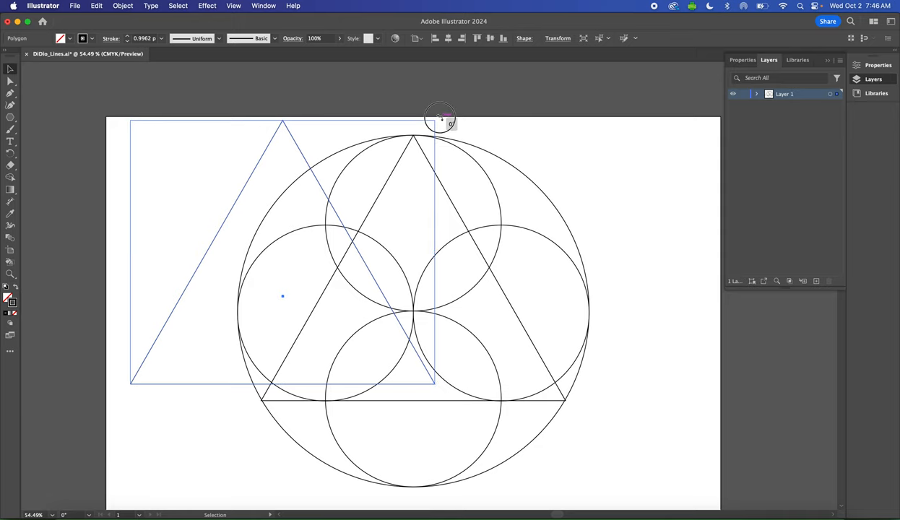
drag(440, 119, 238, 335)
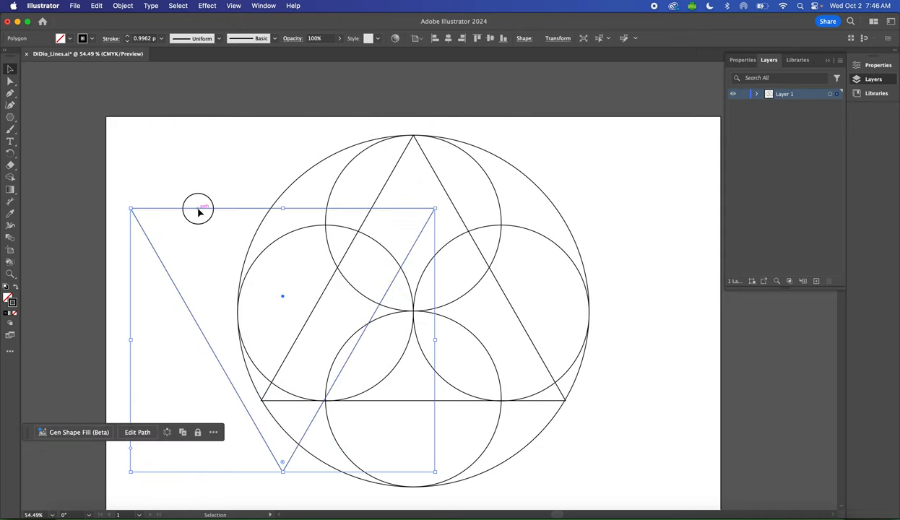
drag(199, 209, 325, 220)
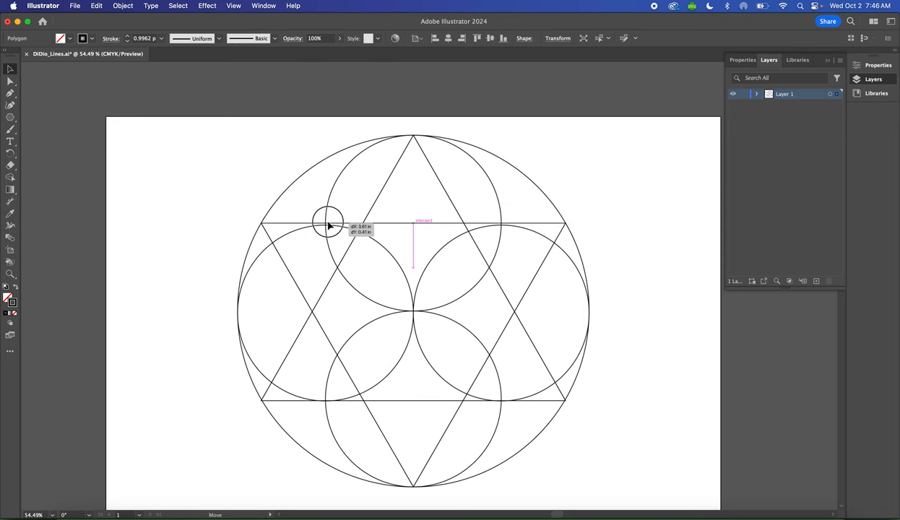
click(330, 225)
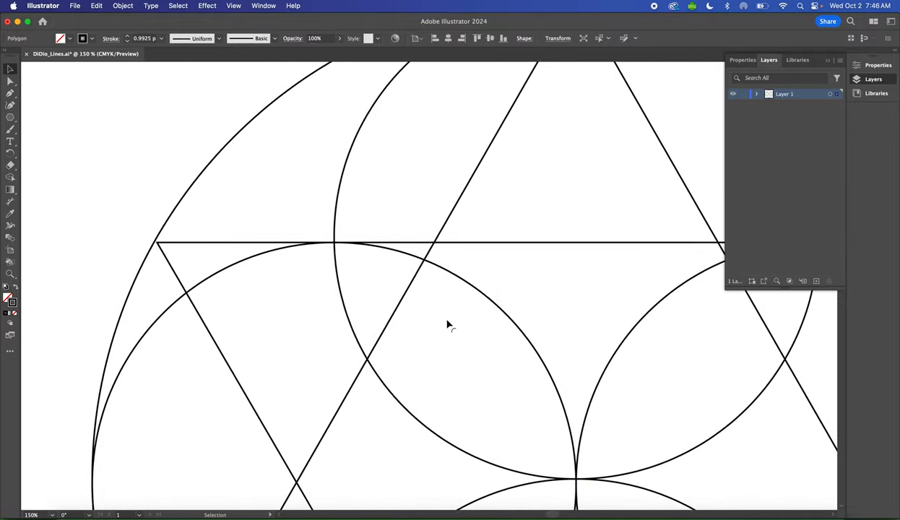
click(286, 244)
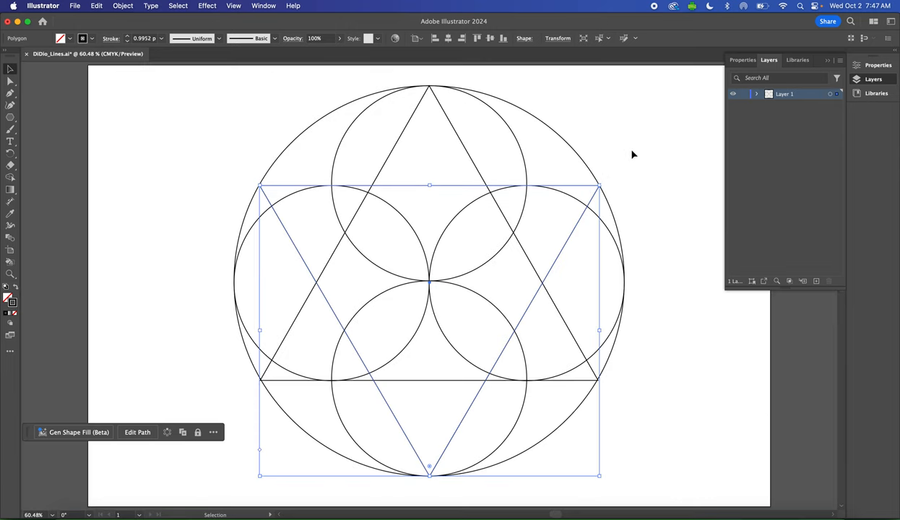
click(606, 293)
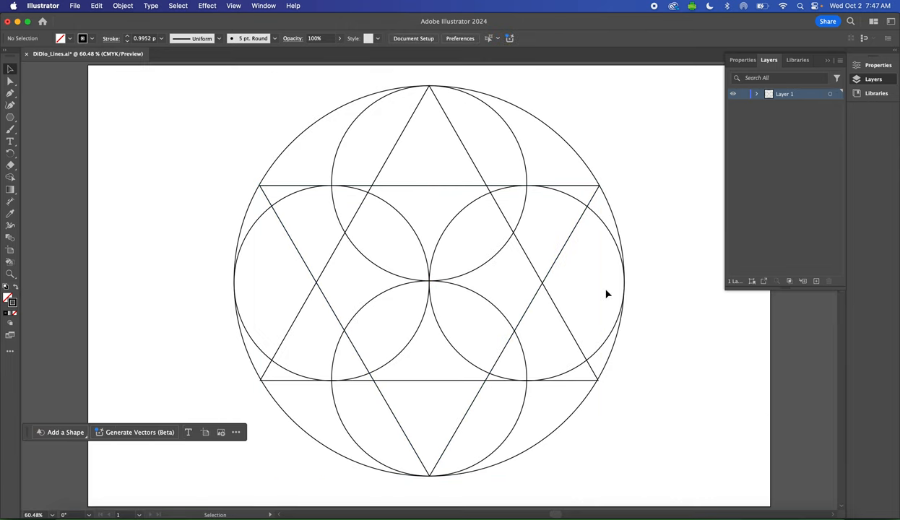
mouse_move(343, 316)
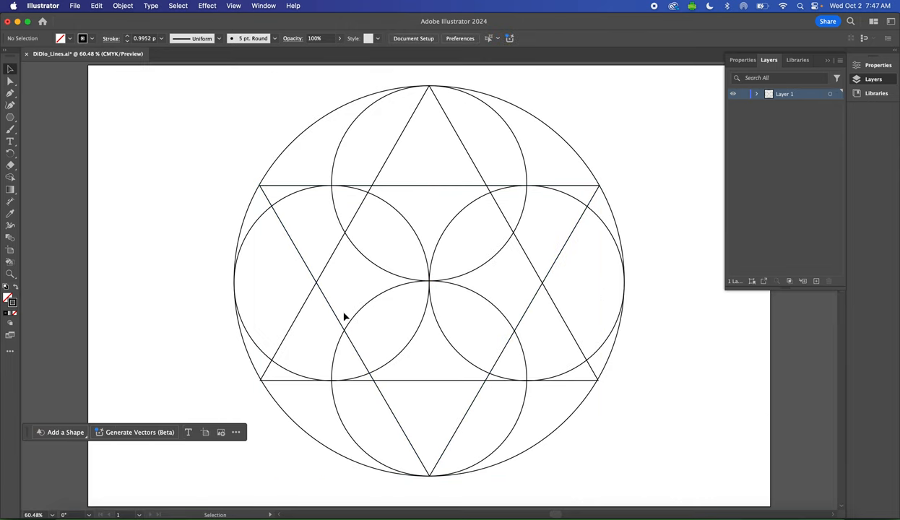
mouse_move(446, 315)
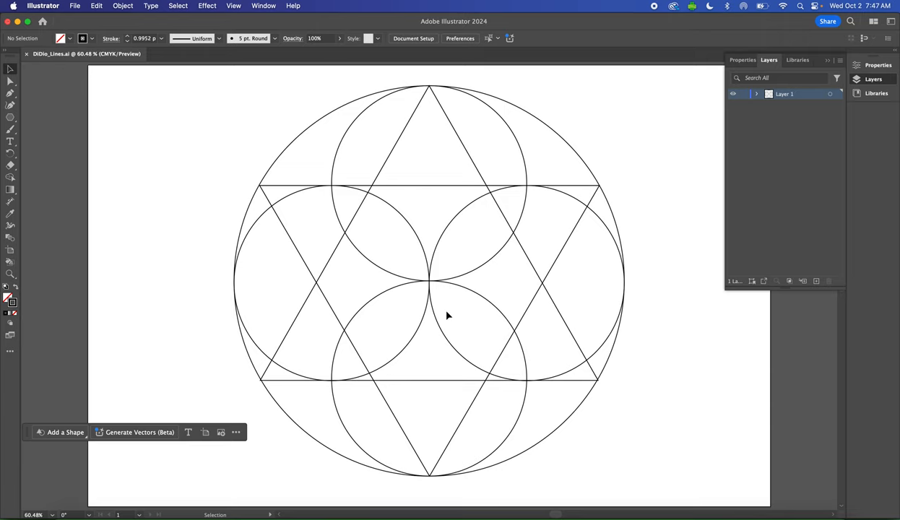
mouse_move(436, 311)
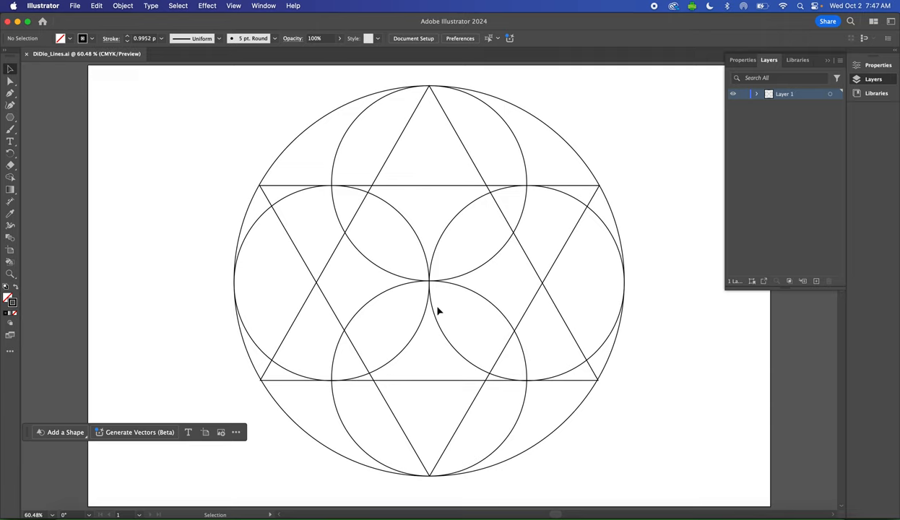
mouse_move(188, 177)
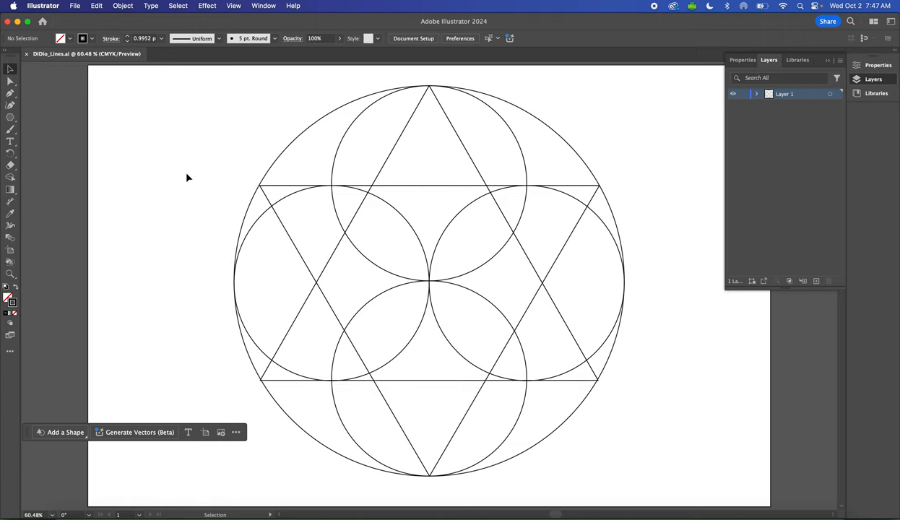
mouse_move(462, 248)
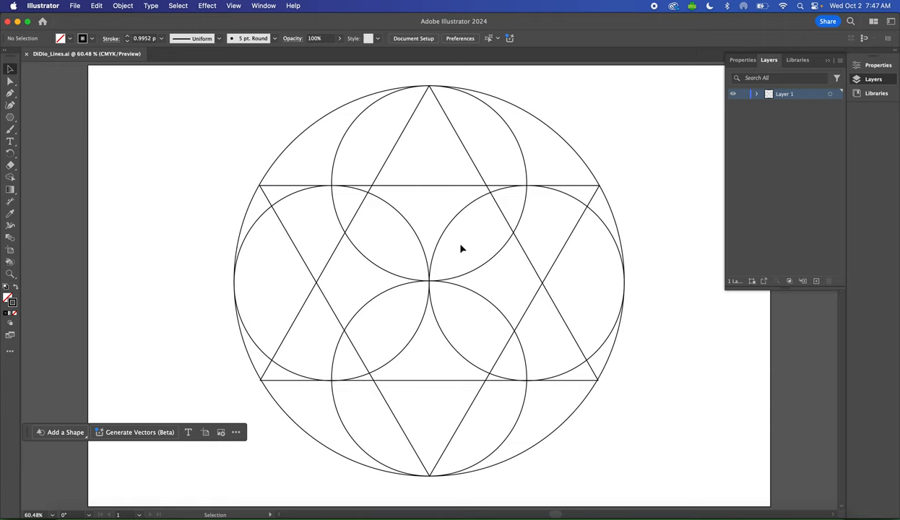
mouse_move(421, 281)
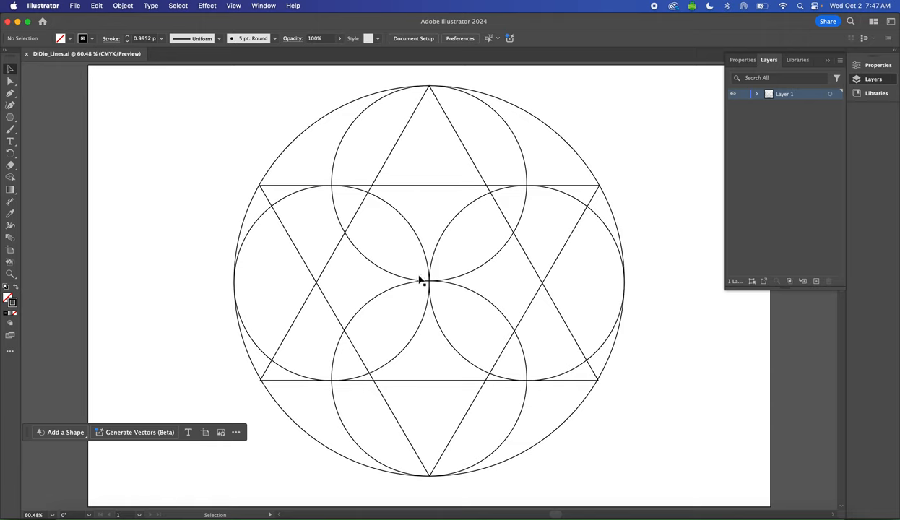
mouse_move(390, 266)
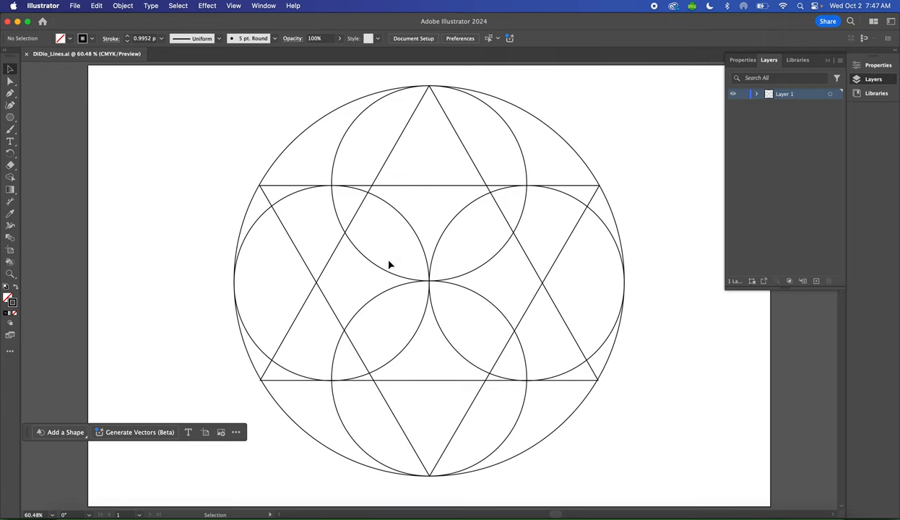
mouse_move(353, 268)
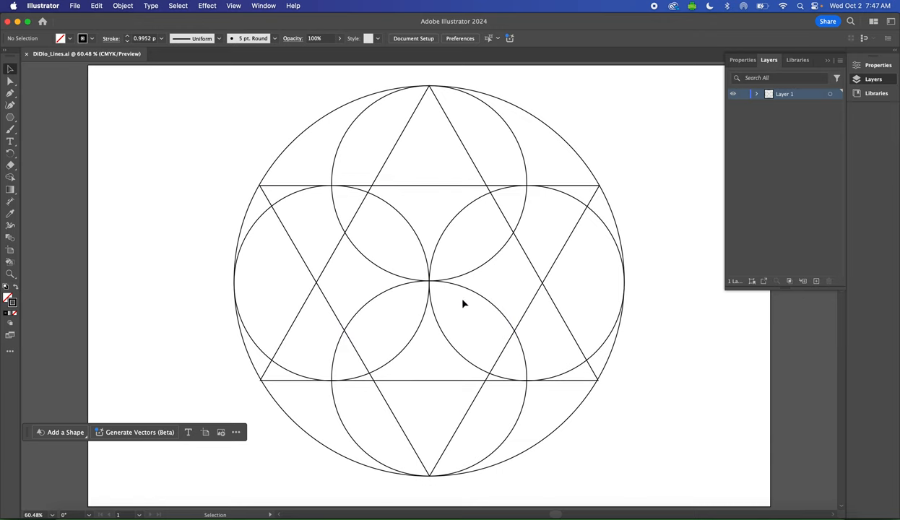
mouse_move(11, 69)
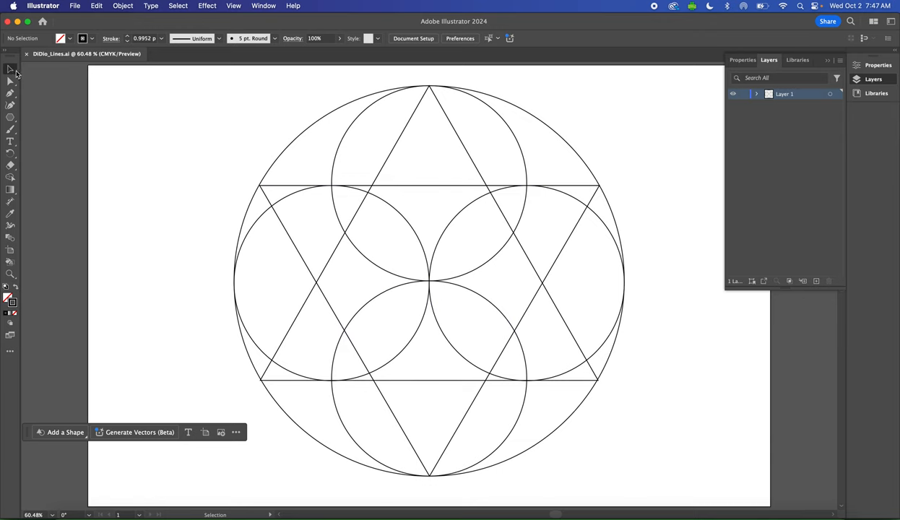
mouse_move(166, 190)
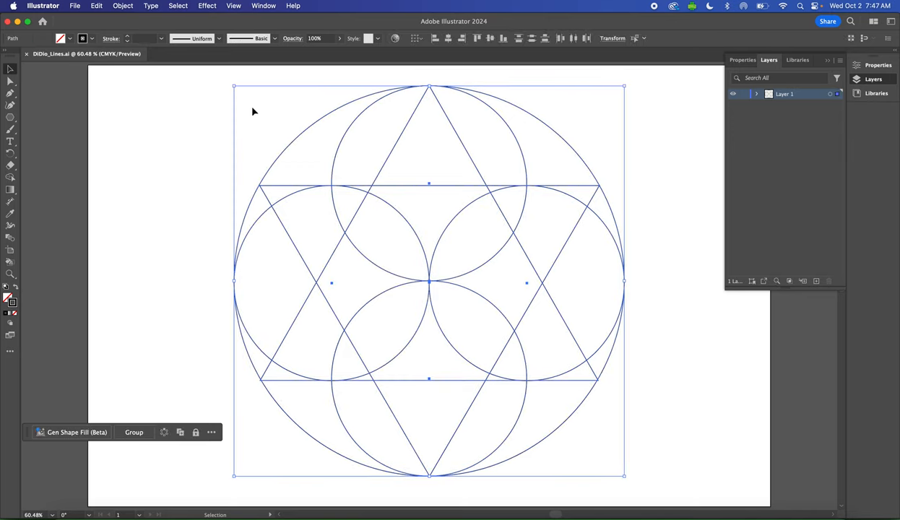
Step: Select the whole circles-and-hexagram artwork for copying
click(11, 81)
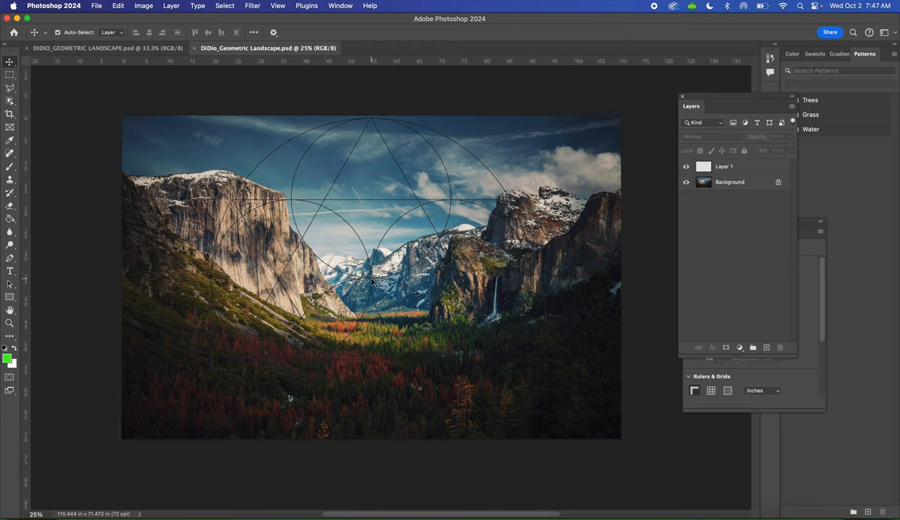
Step: Delete Layer 1 and paste the copied line art into the landscape as Pixels
click(723, 166)
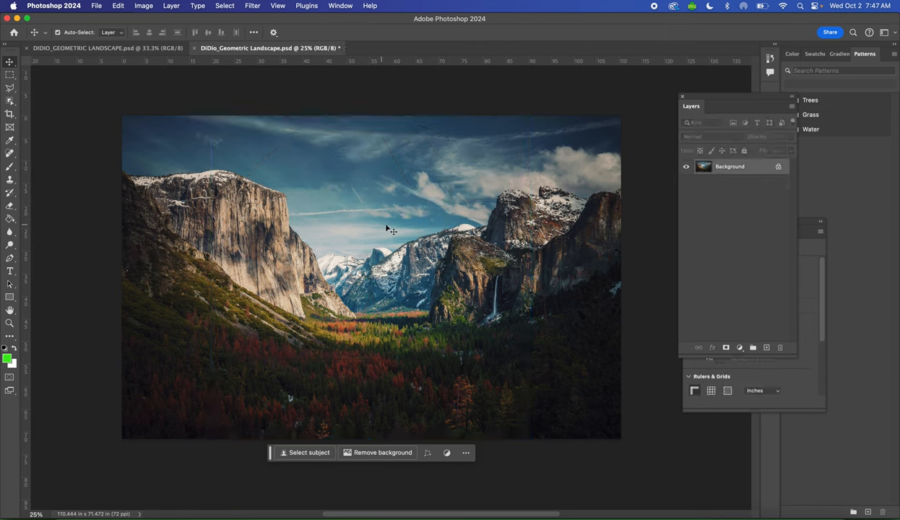
mouse_move(424, 302)
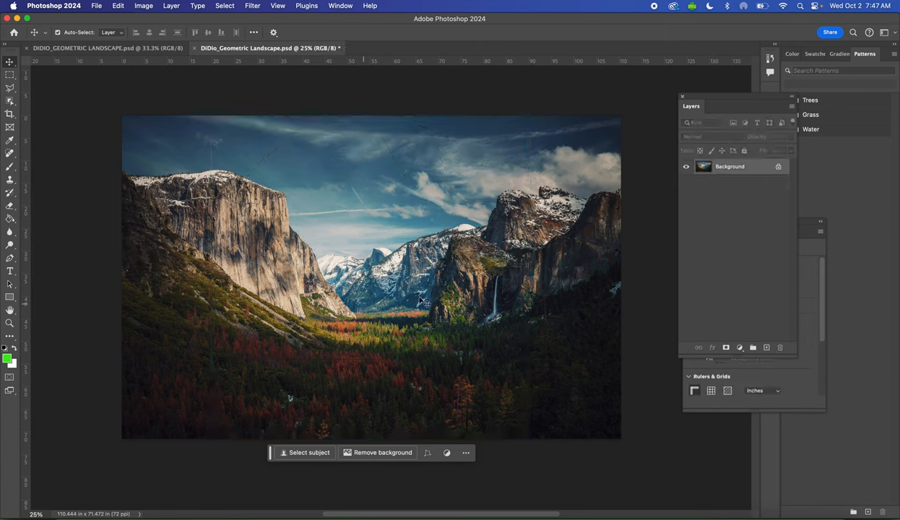
mouse_move(271, 307)
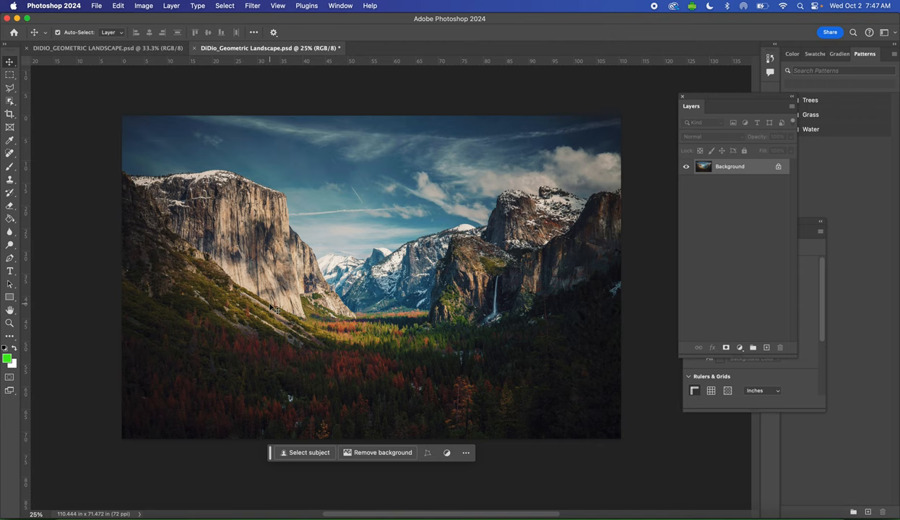
key(cmd+v)
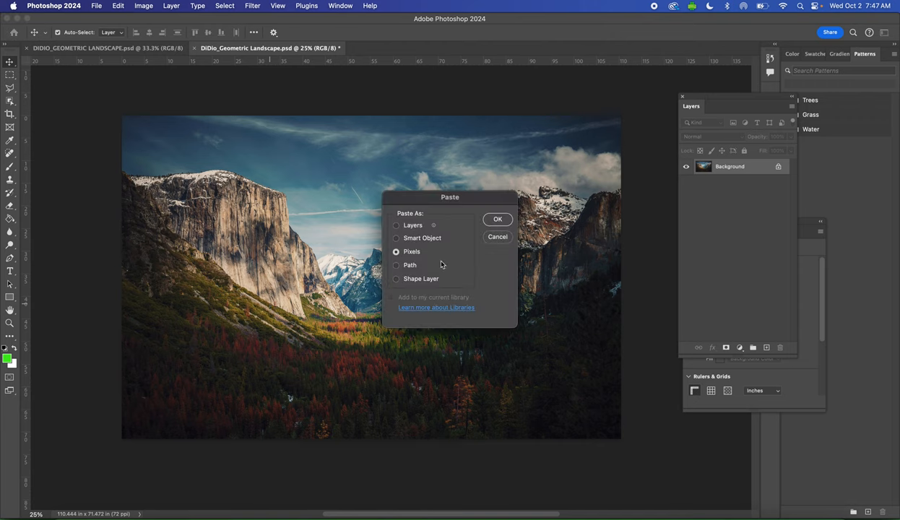
mouse_move(425, 252)
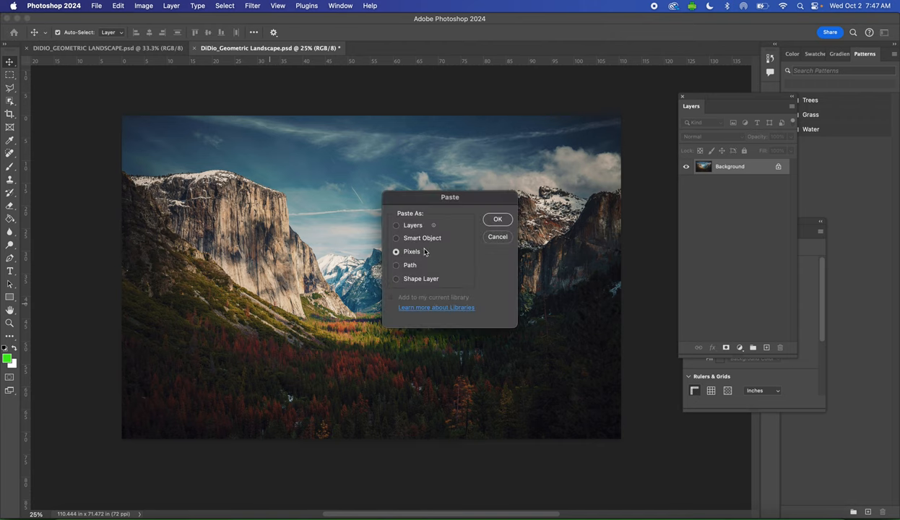
mouse_move(498, 219)
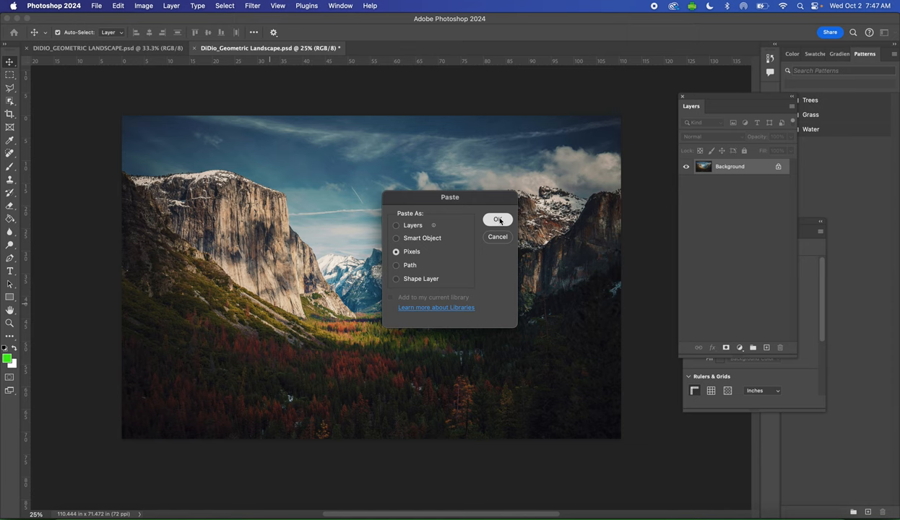
click(498, 220)
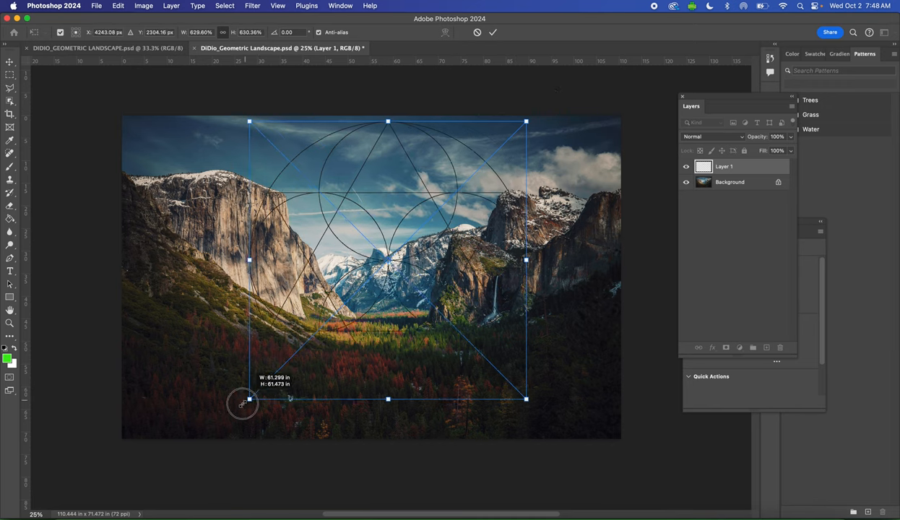
Step: Scale the pasted line art to nearly the photo's full height over the valley and commit it
drag(248, 398, 213, 433)
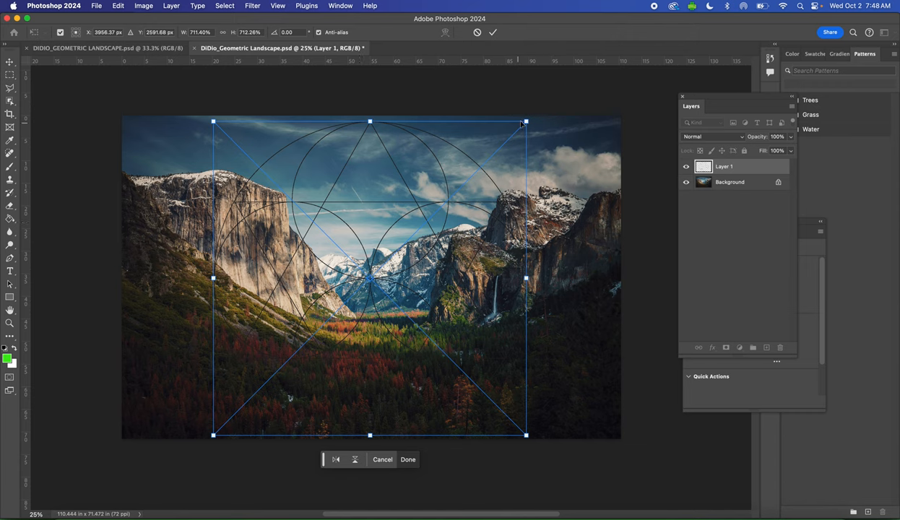
mouse_move(527, 119)
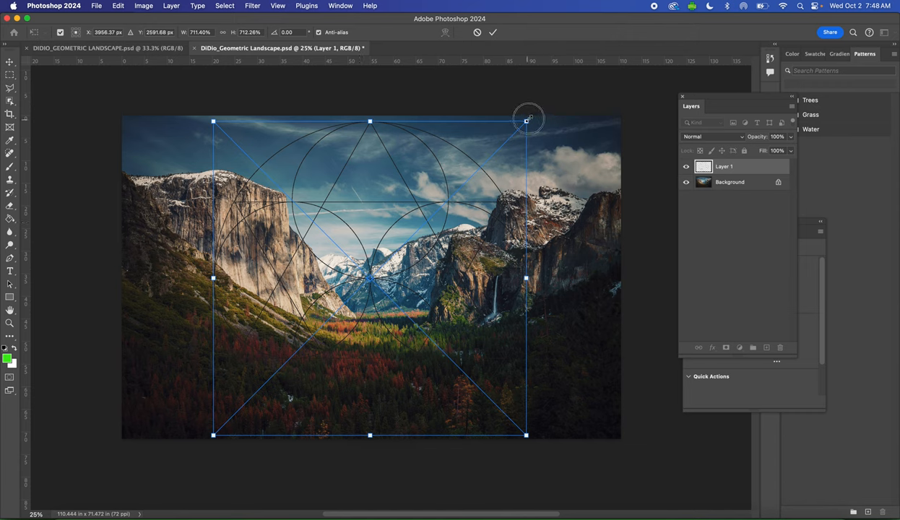
drag(529, 118, 529, 120)
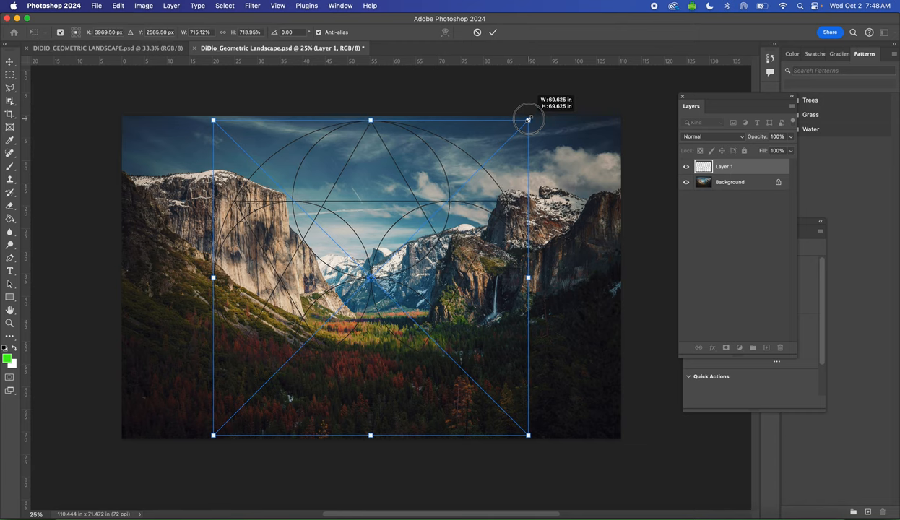
drag(529, 118, 517, 130)
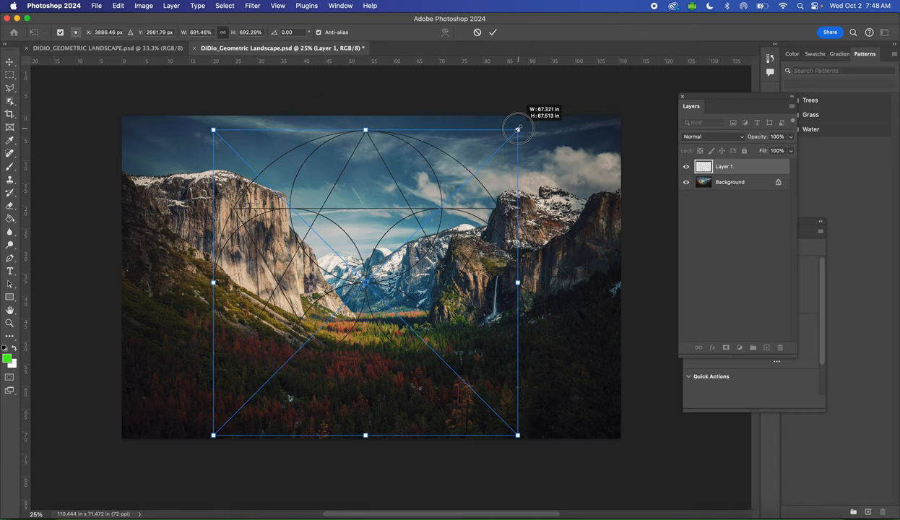
mouse_move(215, 436)
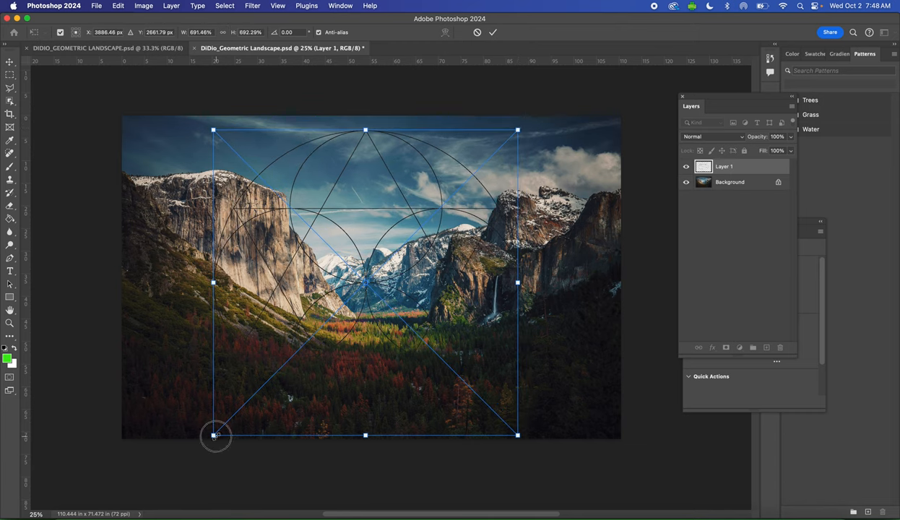
drag(215, 436, 223, 426)
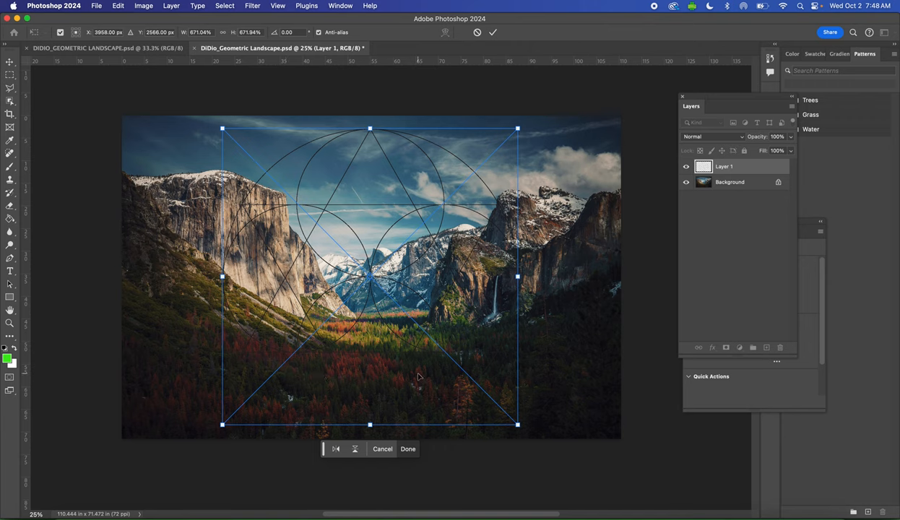
mouse_move(379, 233)
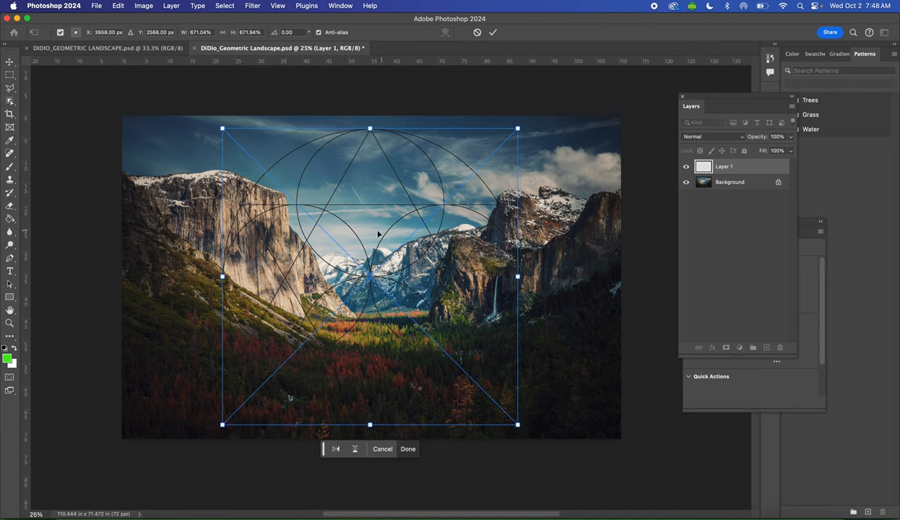
mouse_move(346, 248)
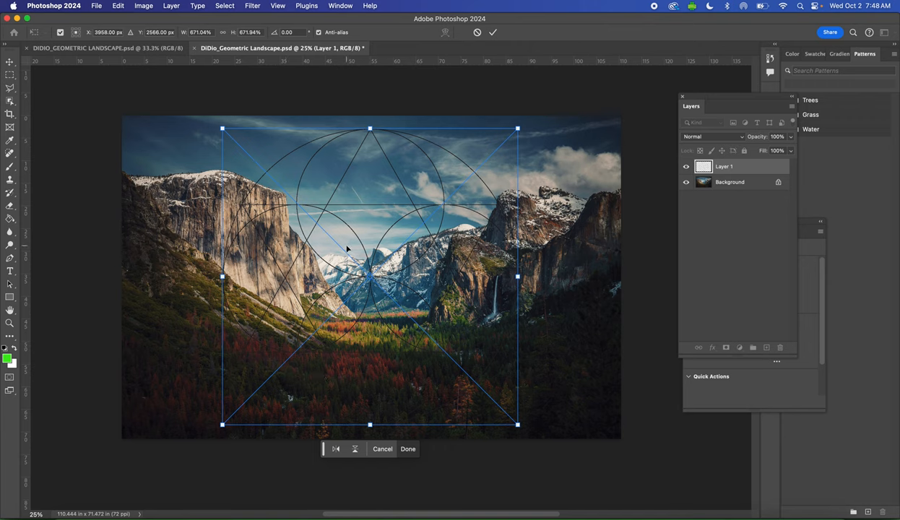
click(407, 448)
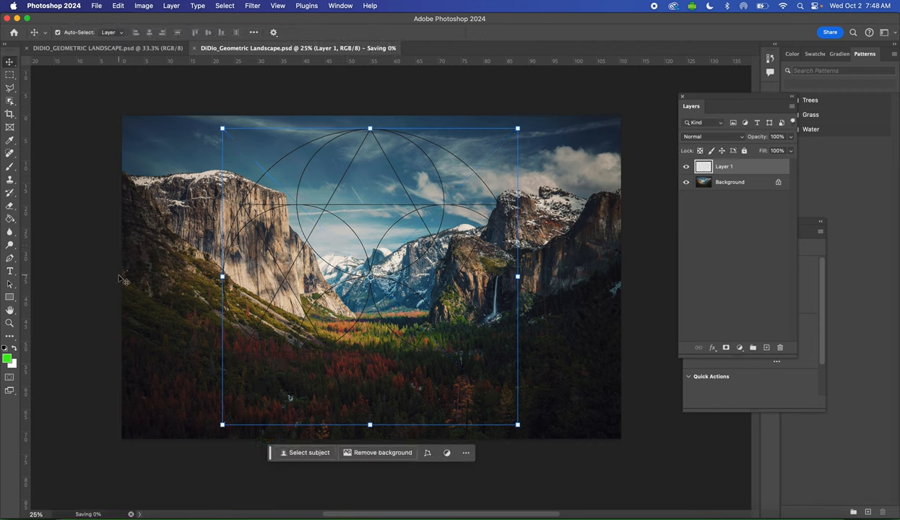
mouse_move(162, 222)
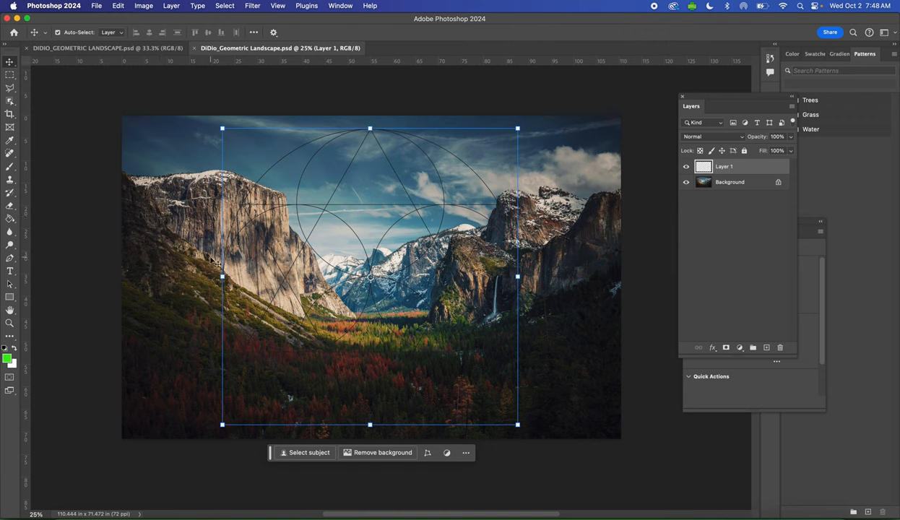
mouse_move(245, 301)
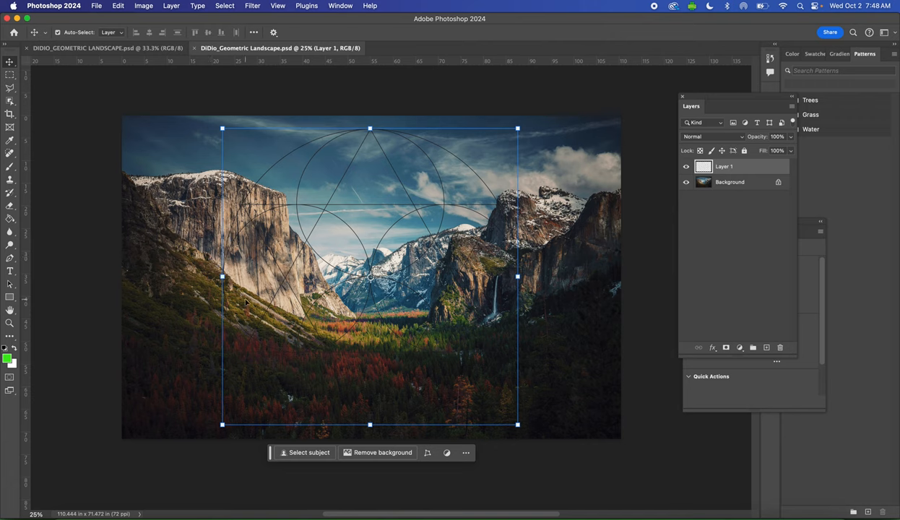
mouse_move(187, 268)
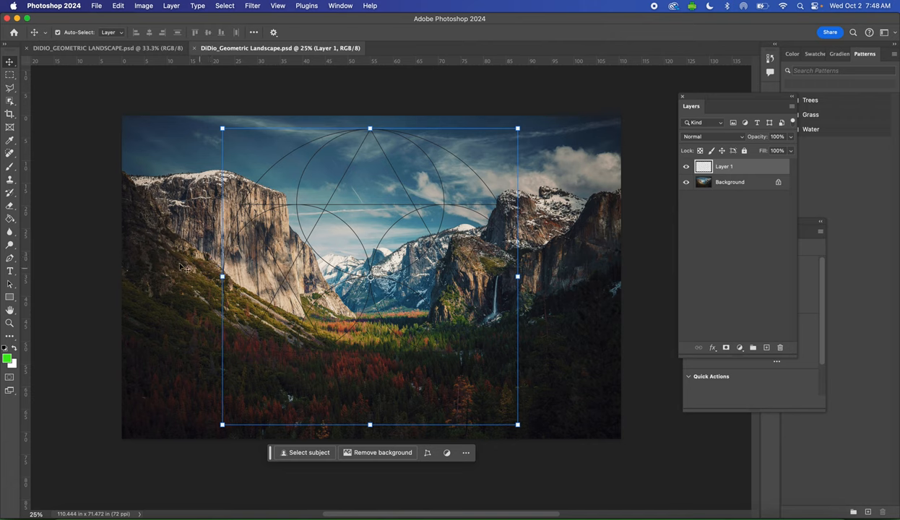